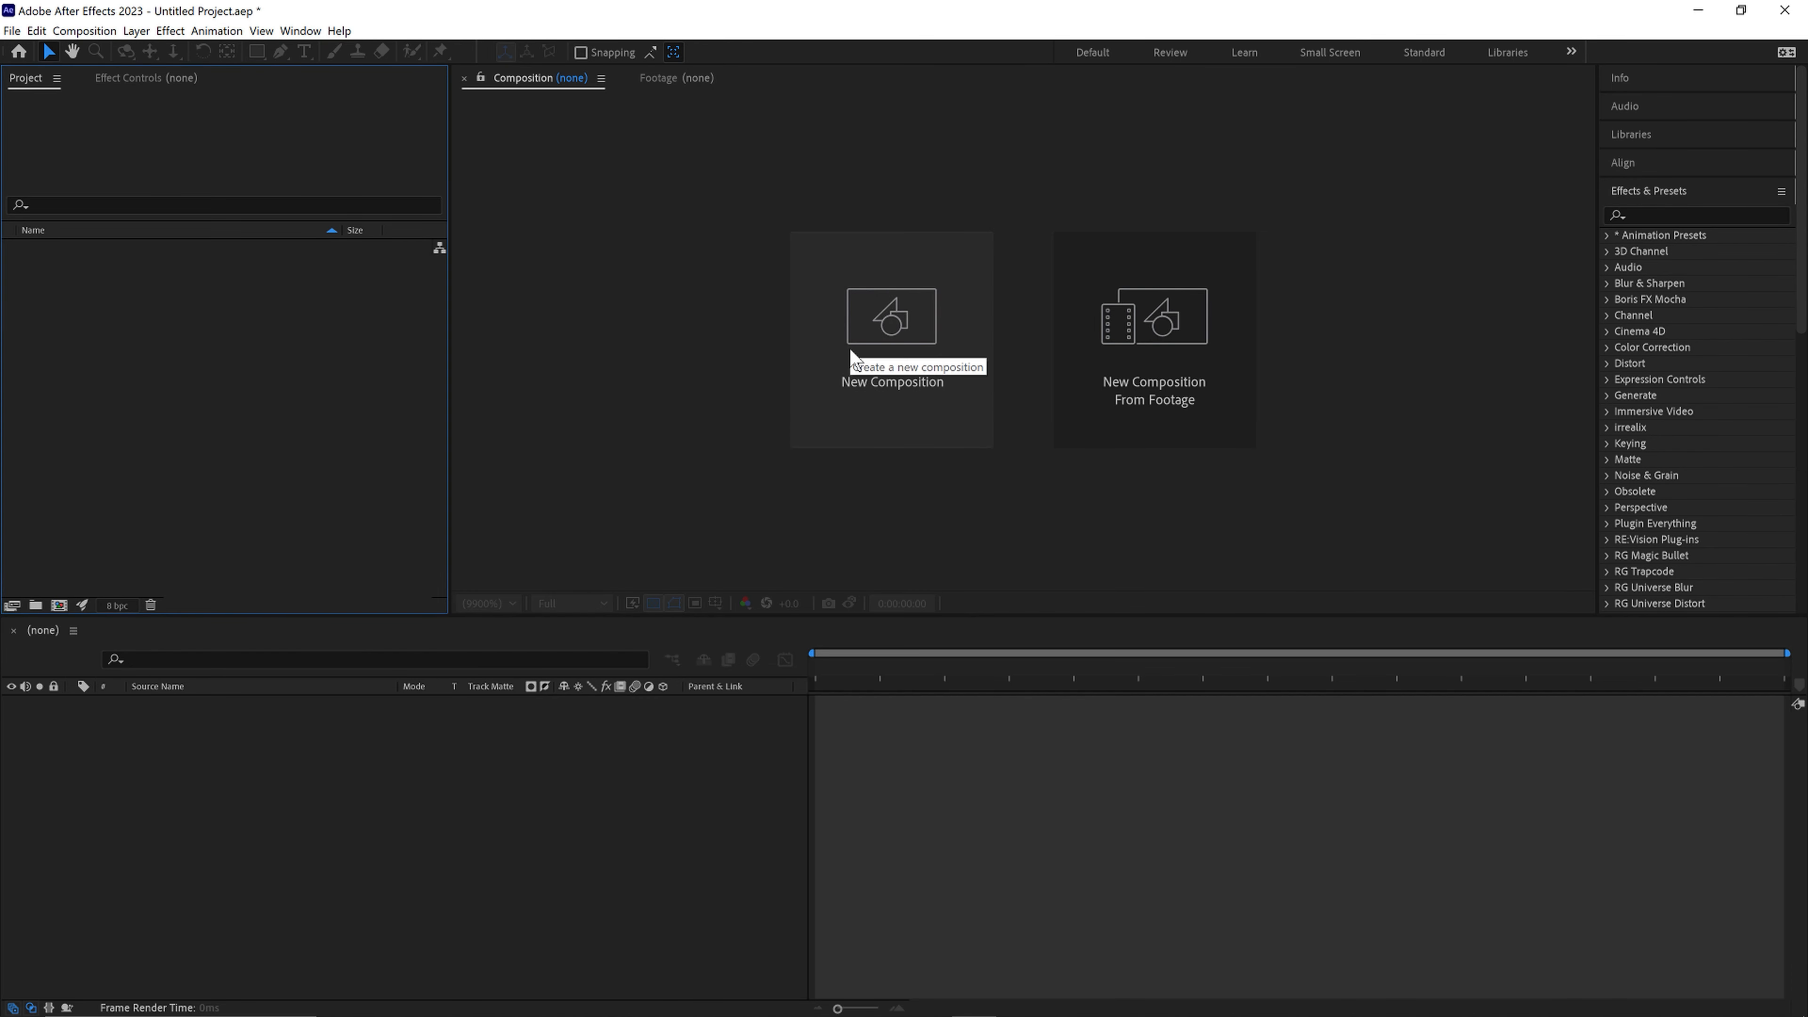
Create a new composition named Gradient at 1920×1080, 25 fps, 10 seconds long.
{"action": "left_click", "coordinate": [890, 317]}
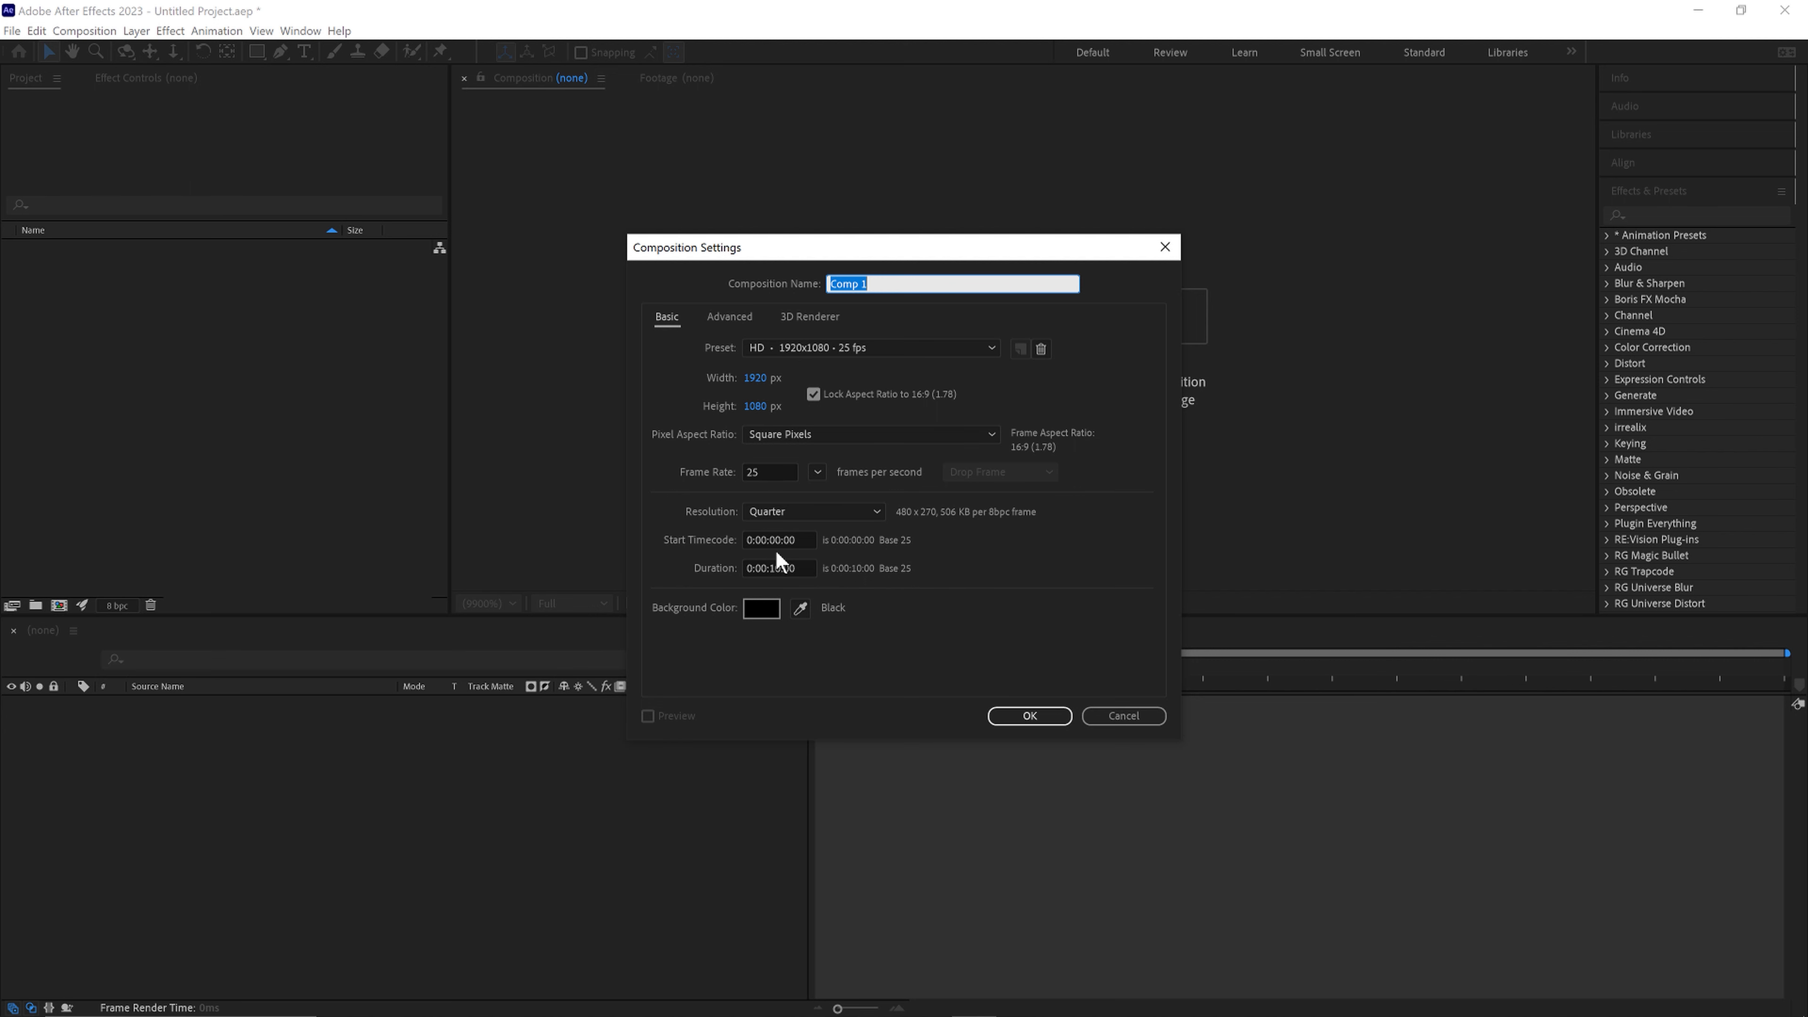
{"action": "mouse_move", "coordinate": [945, 354]}
{"action": "type", "text": "Gradient"}
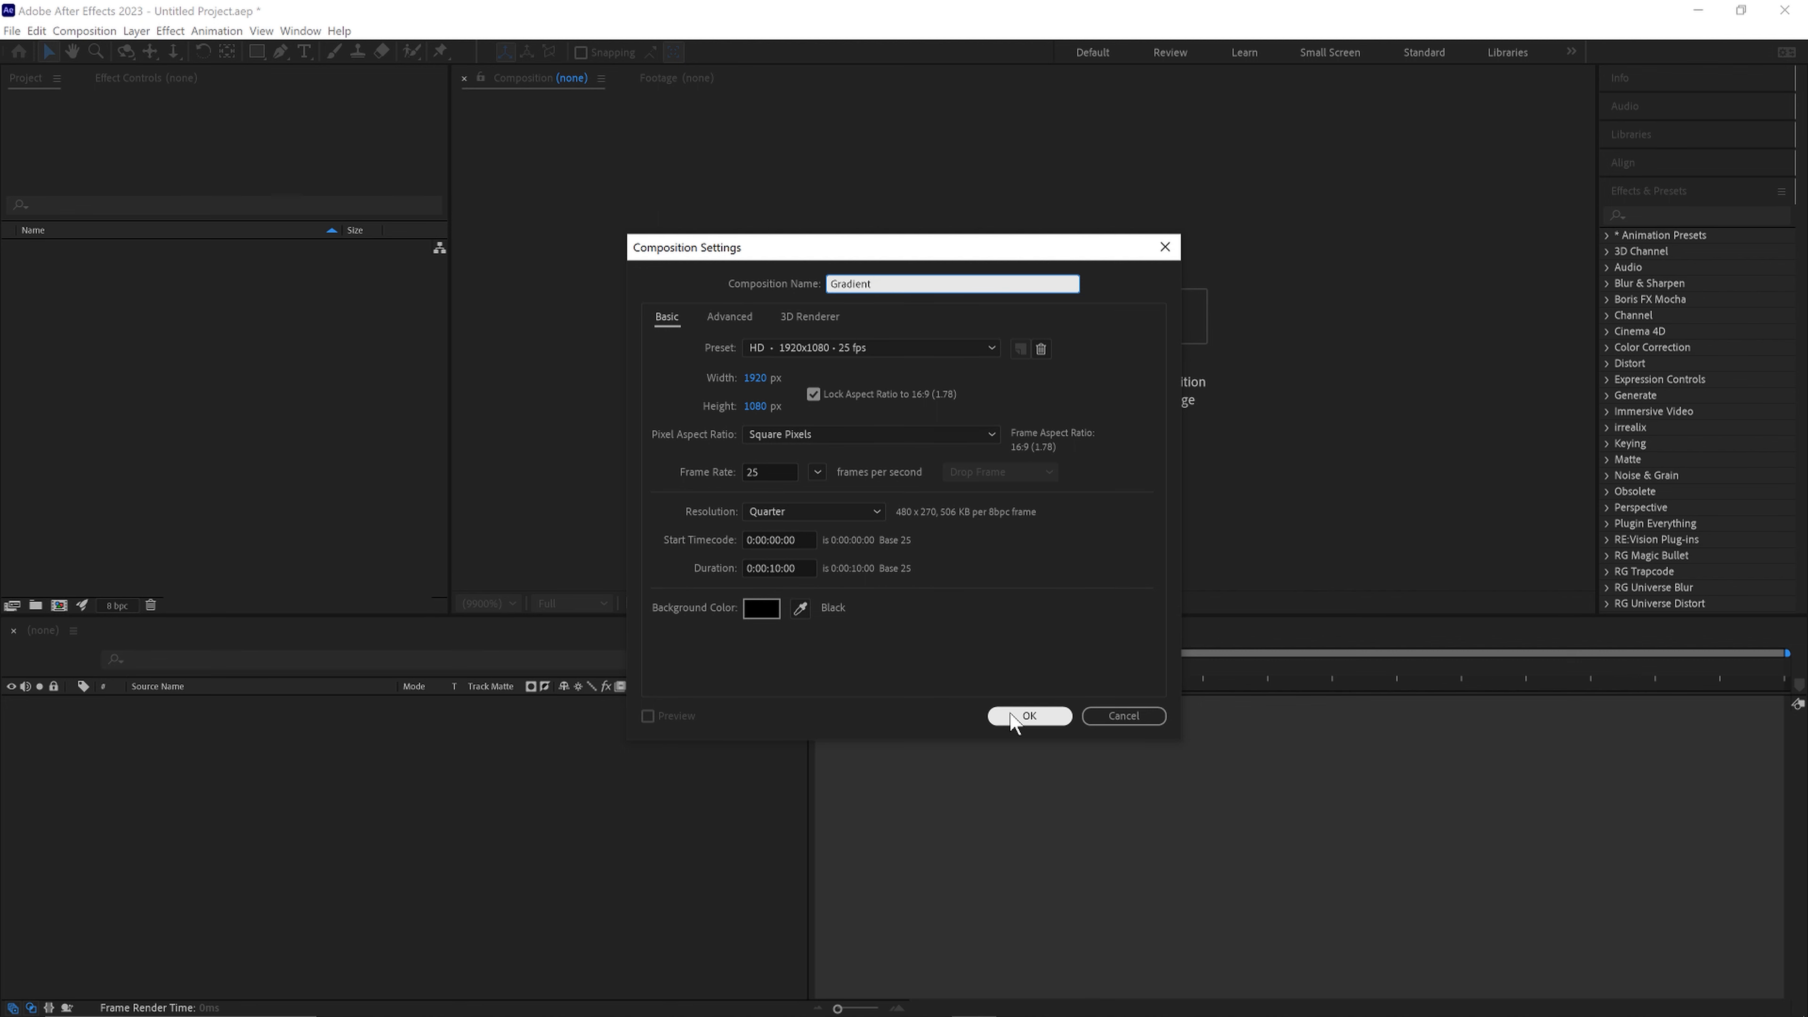
{"action": "left_click", "coordinate": [1027, 715]}
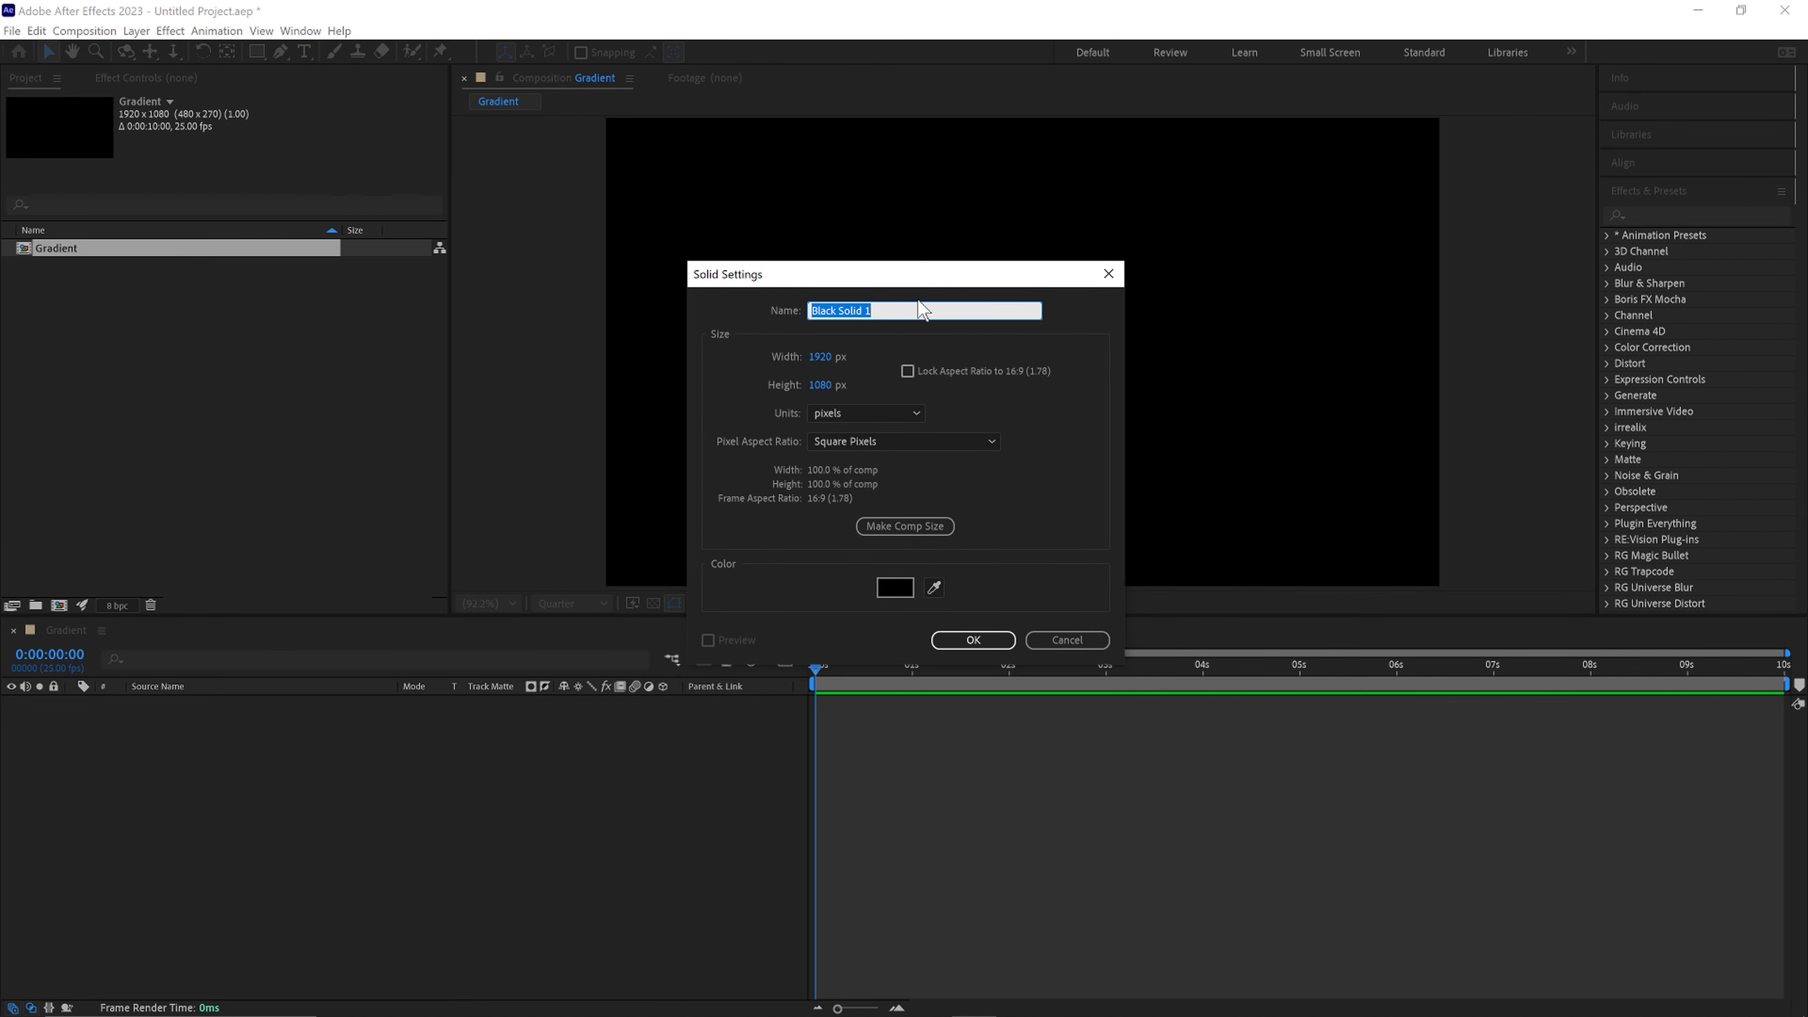
Add a black full-frame solid layer named Gradient to the composition.
{"action": "type", "text": "Gradient"}
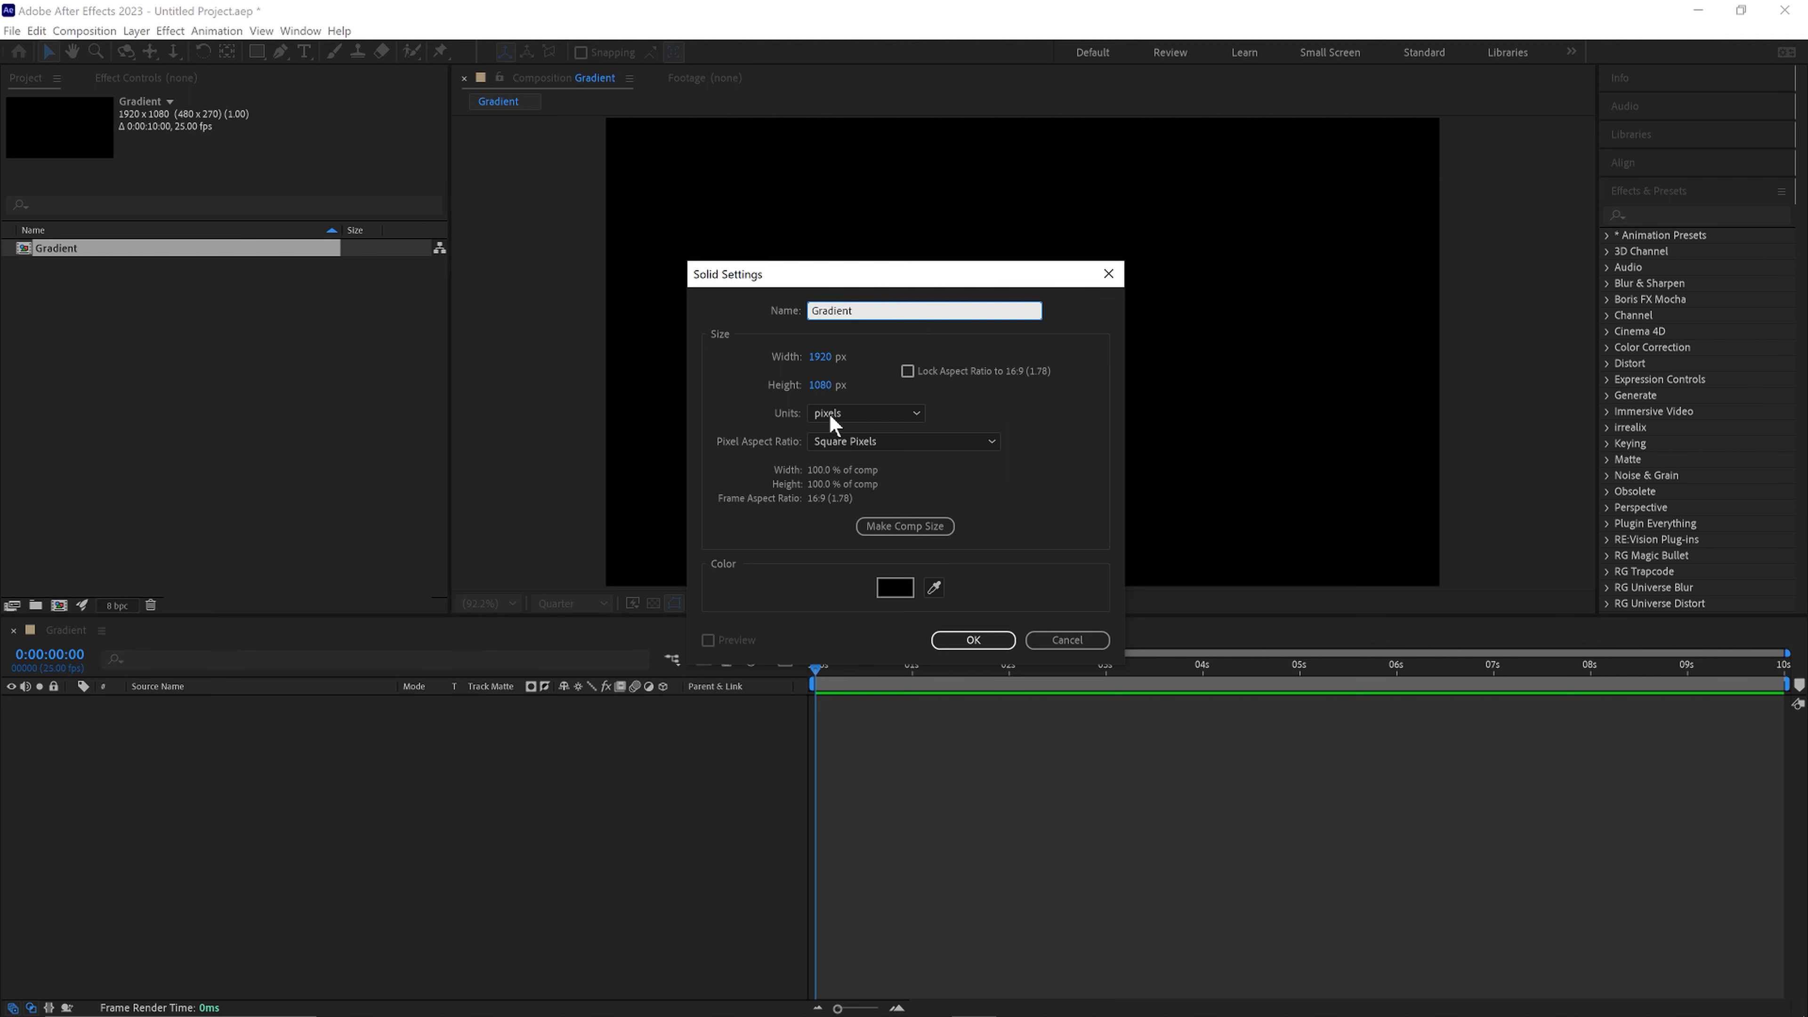
{"action": "left_click", "coordinate": [971, 641]}
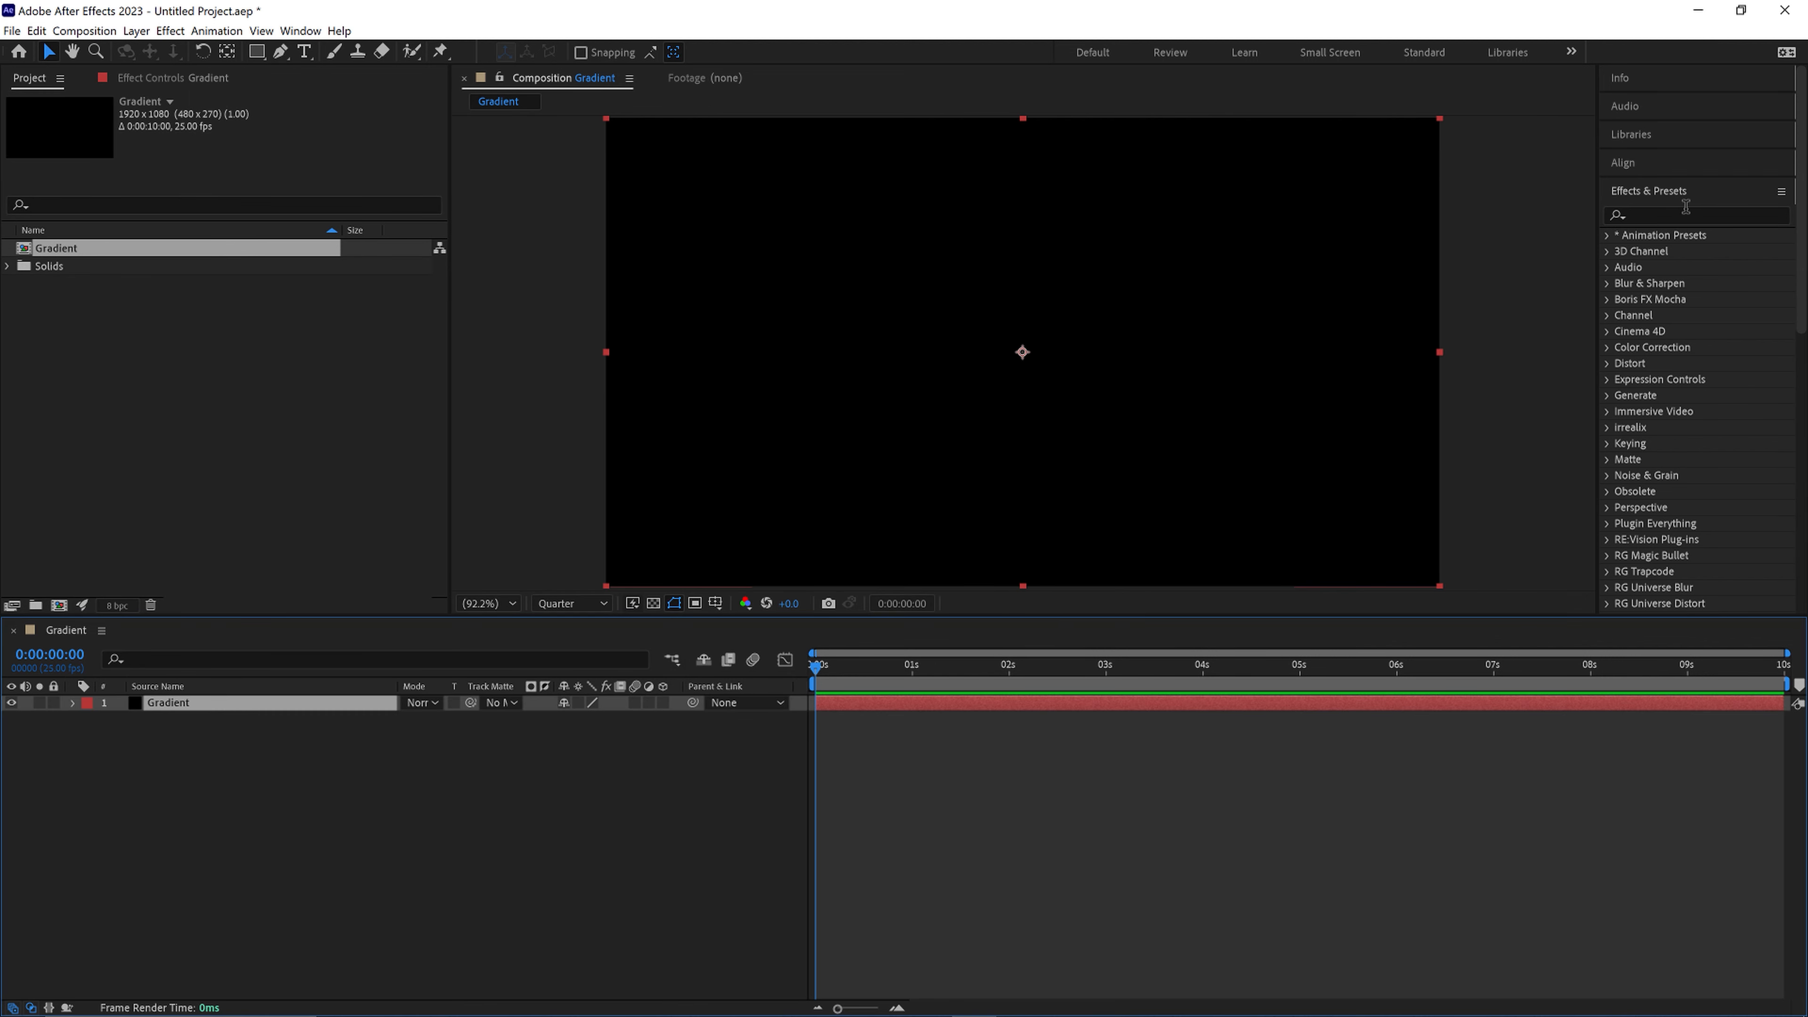
Apply the 4-Color Gradient effect to the Gradient solid from Effects & Presets.
{"action": "type", "text": "Gradient"}
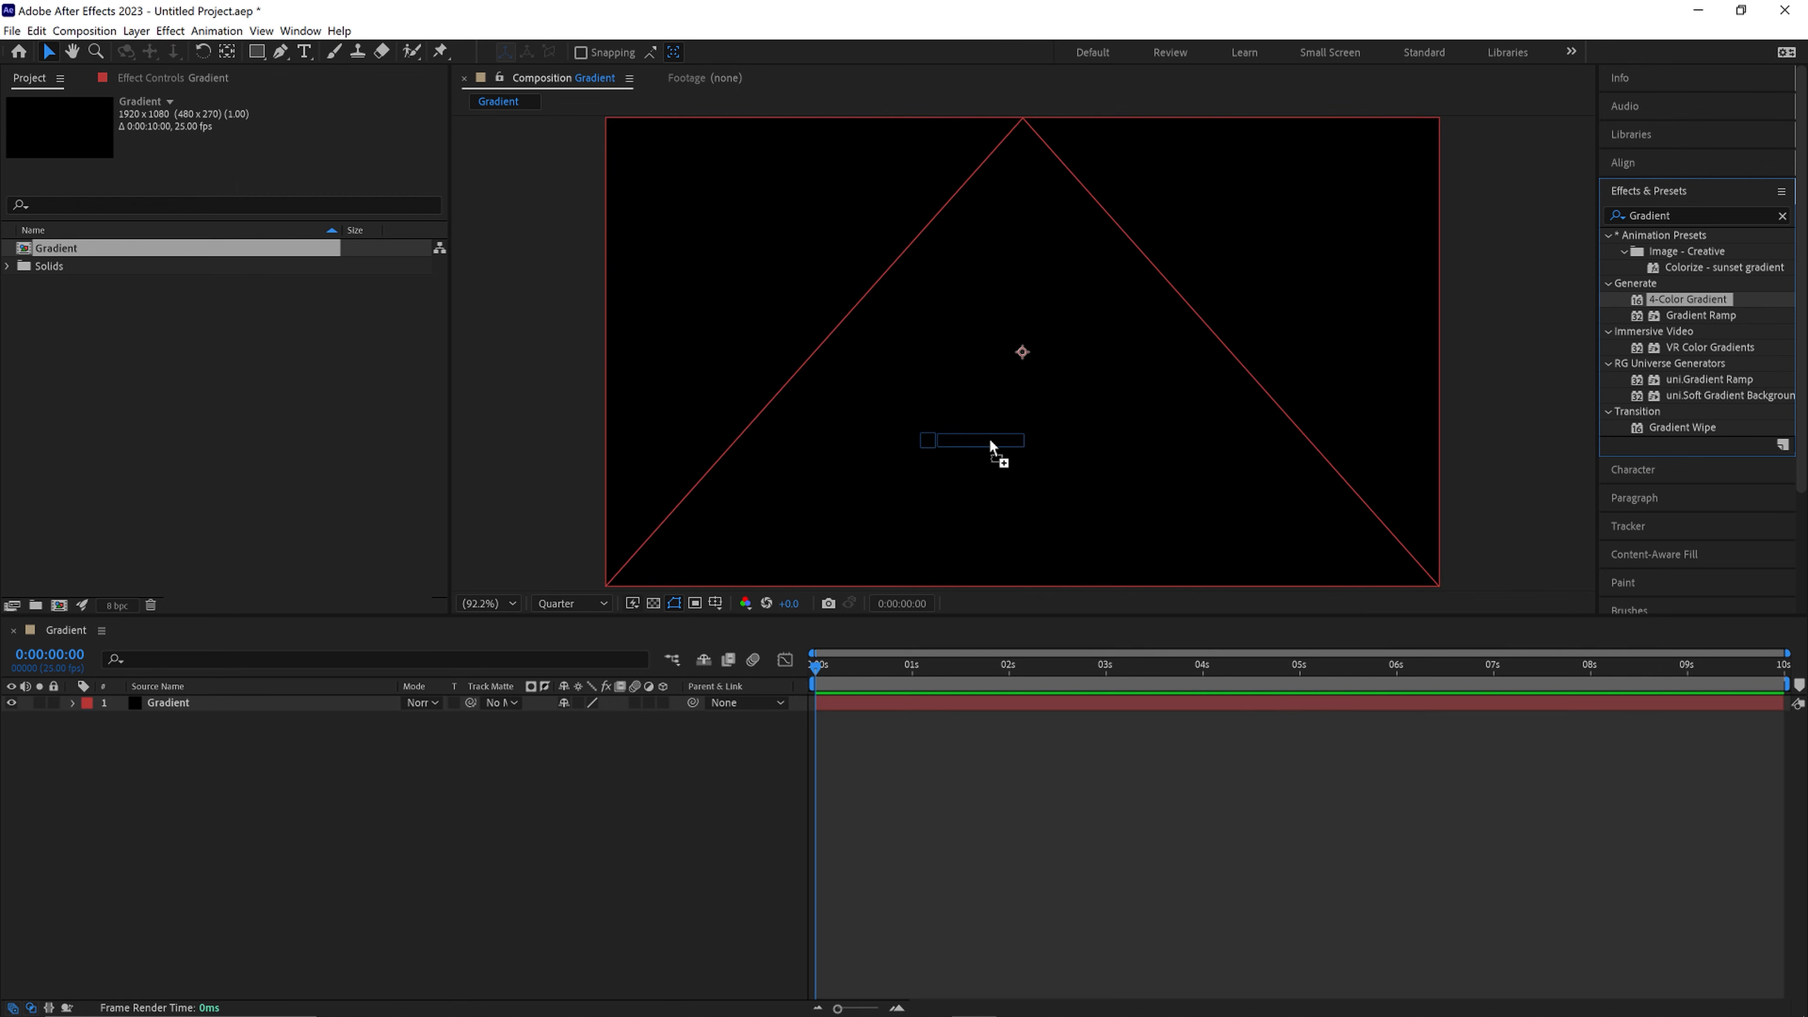
{"action": "double_click", "coordinate": [1690, 299]}
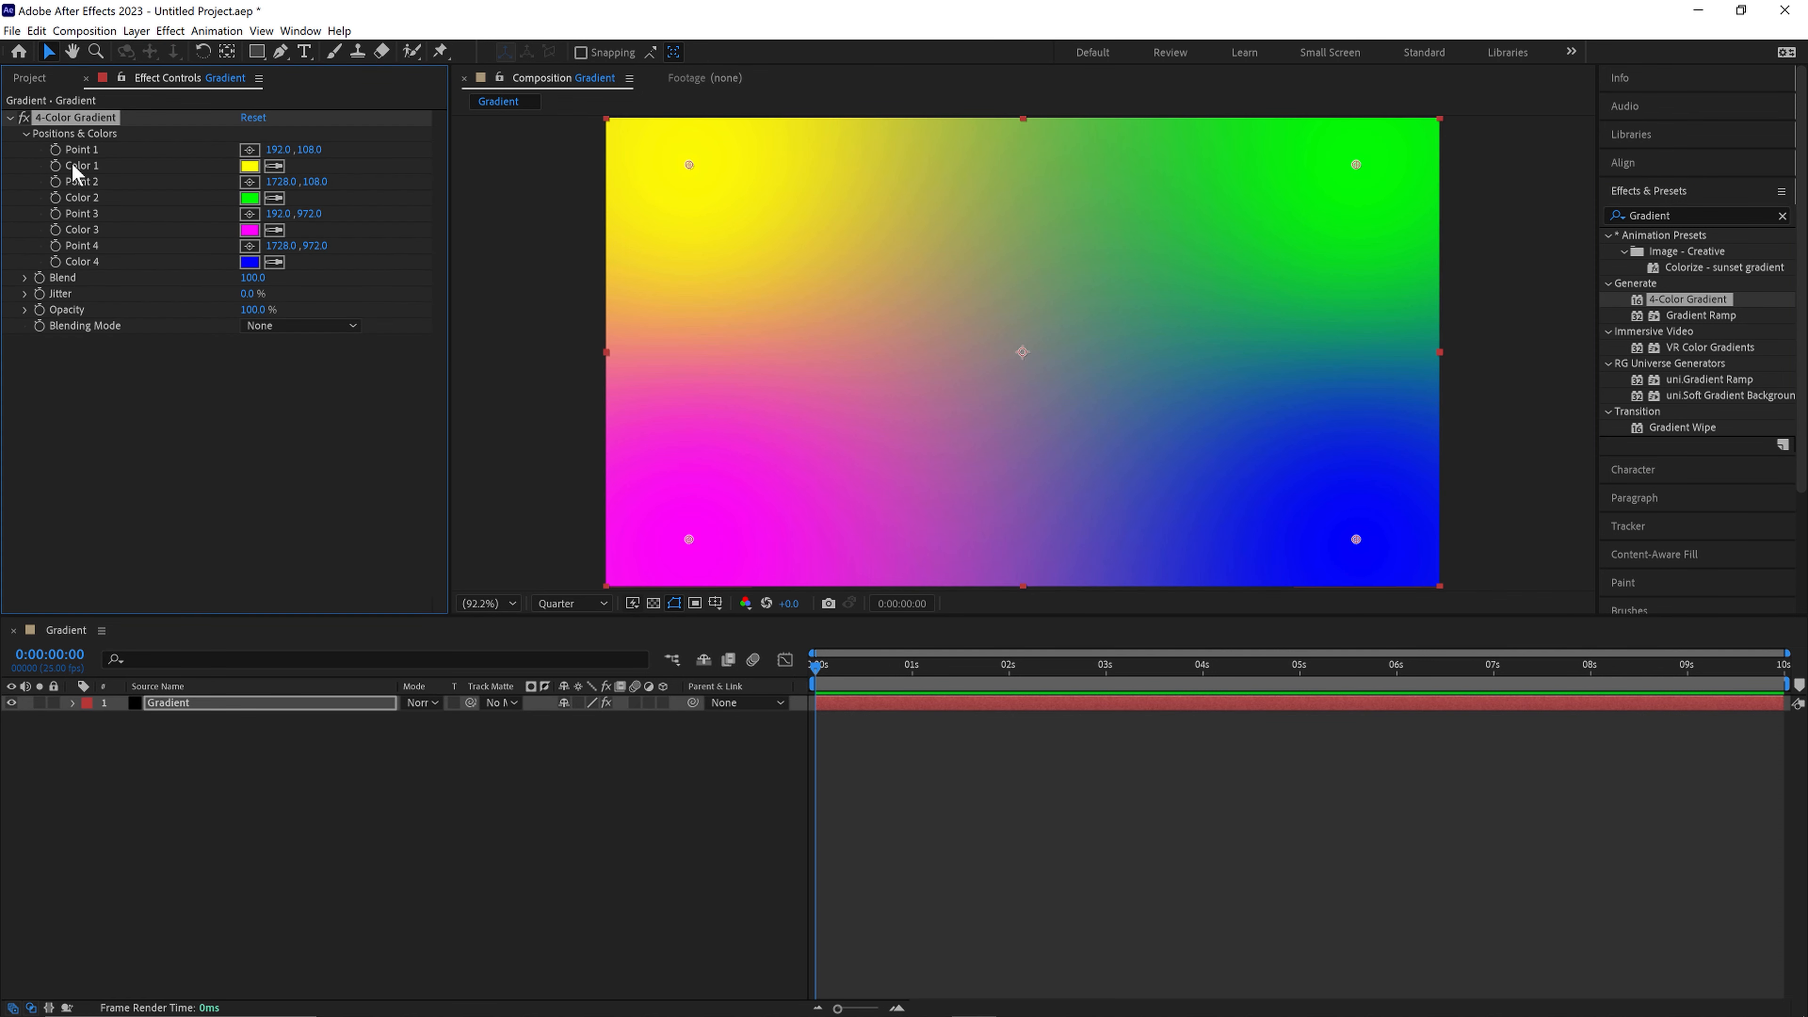
{"action": "mouse_move", "coordinate": [54, 155]}
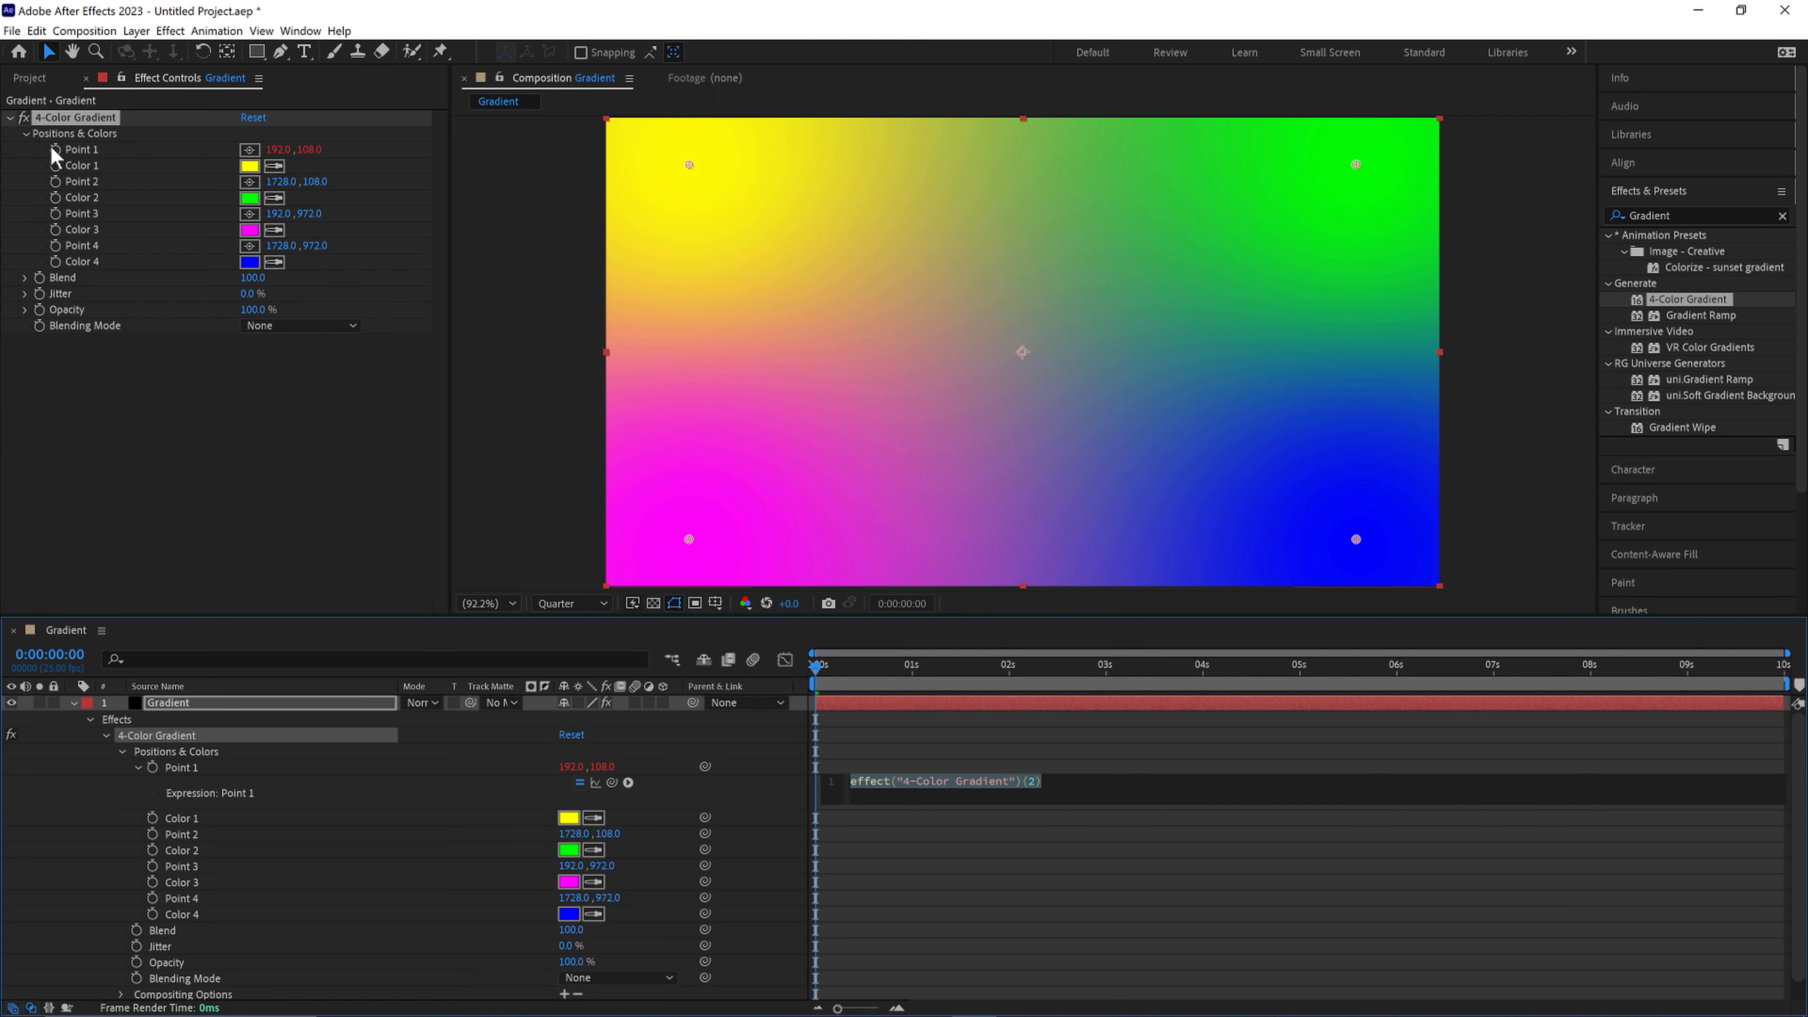
Write a wiggle(.5,1500) expression on Point 1 of the 4-Color Gradient.
{"action": "type", "text": "w"}
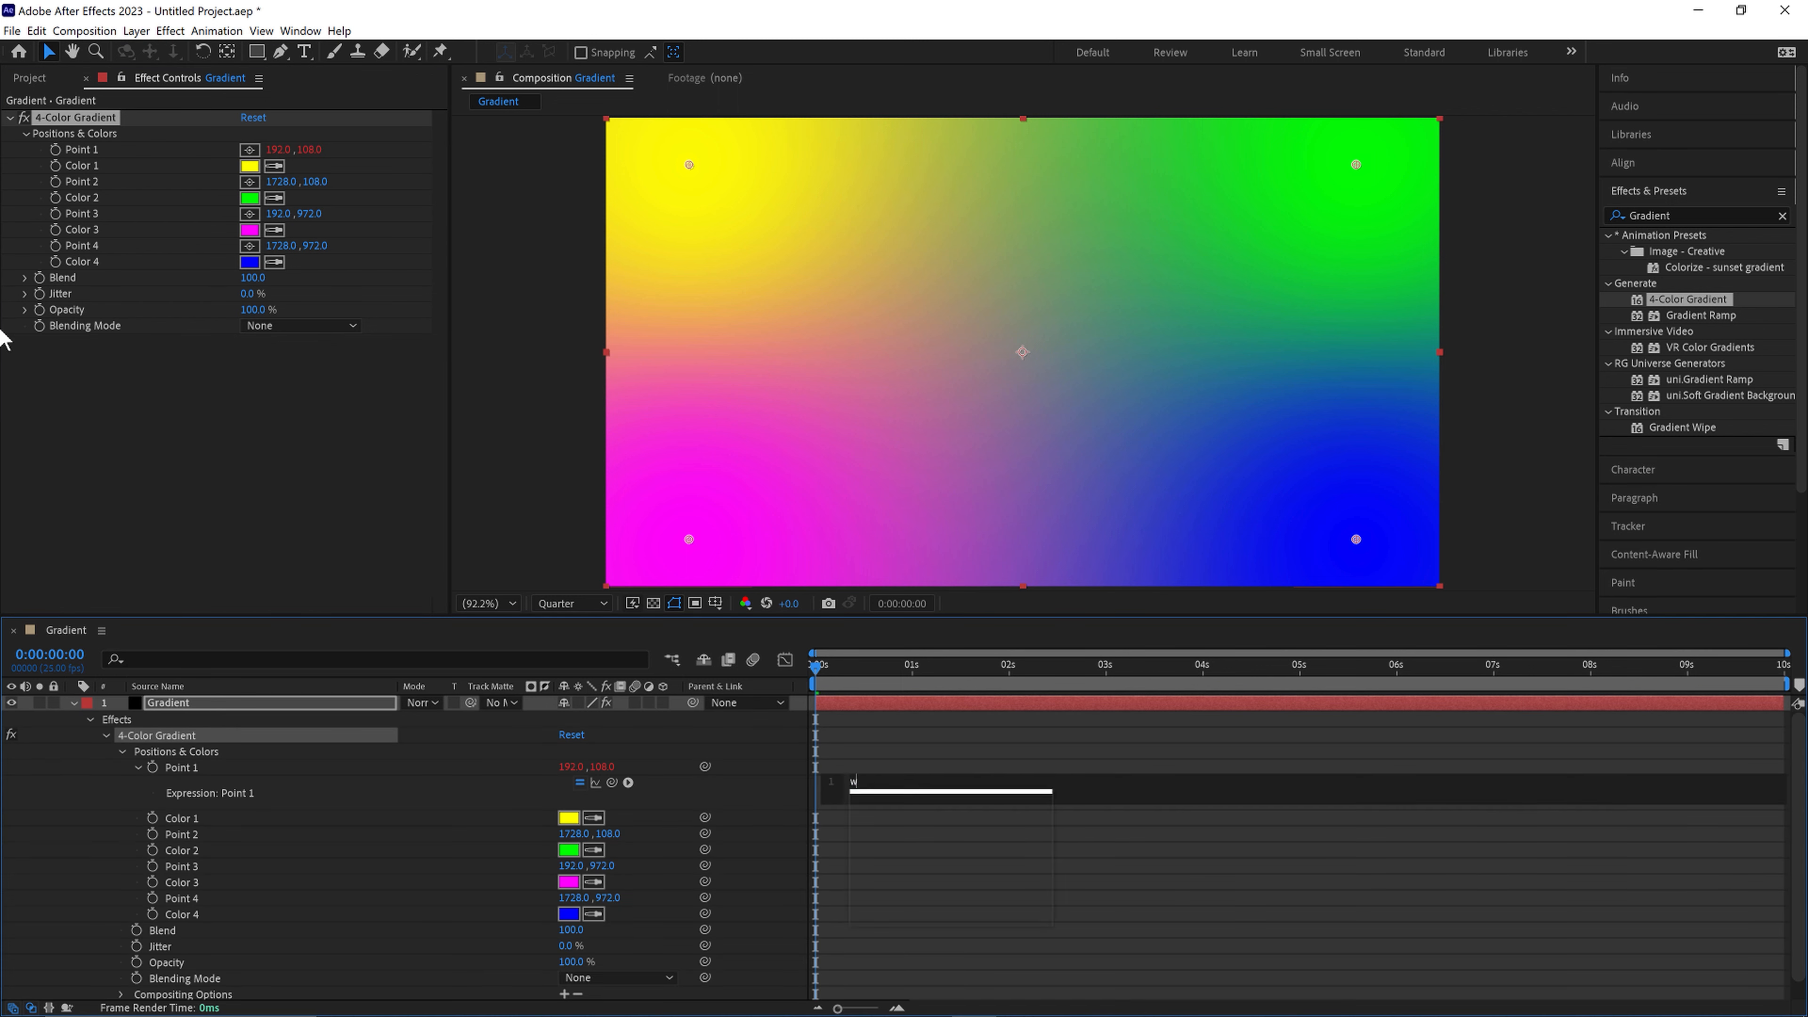
{"action": "type", "text": "iggle()"}
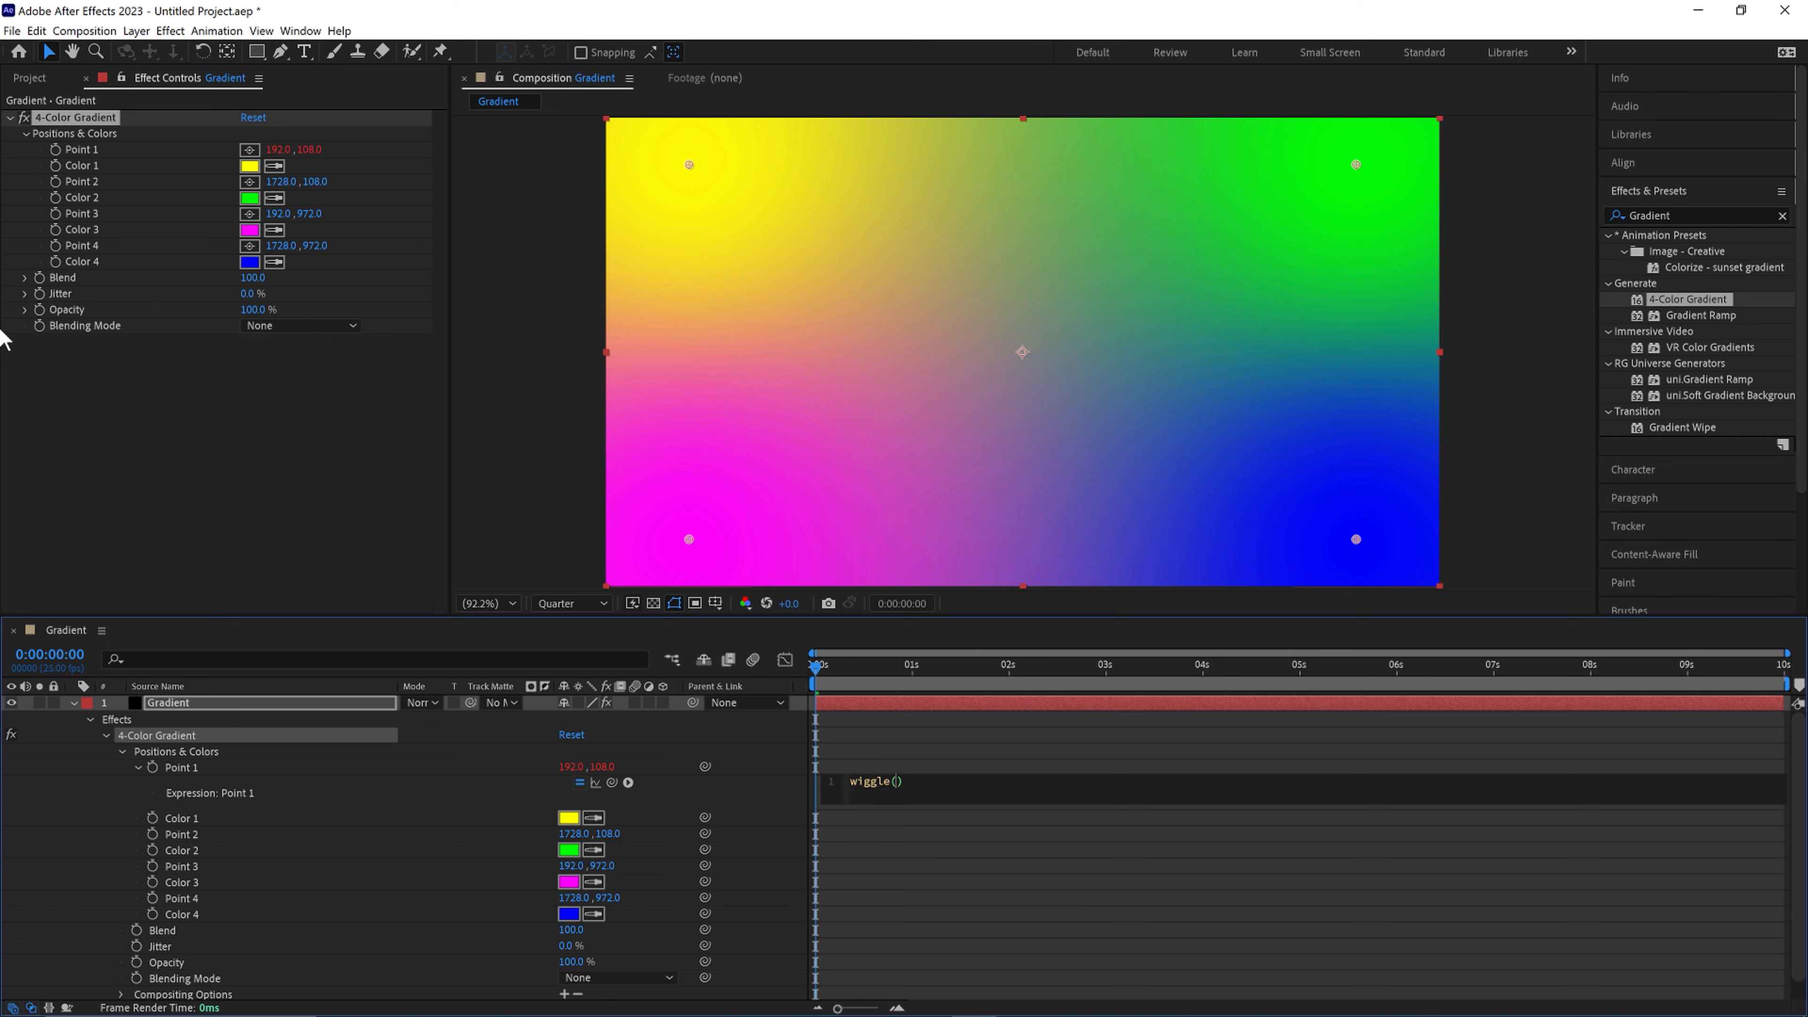
{"action": "type", "text": "."}
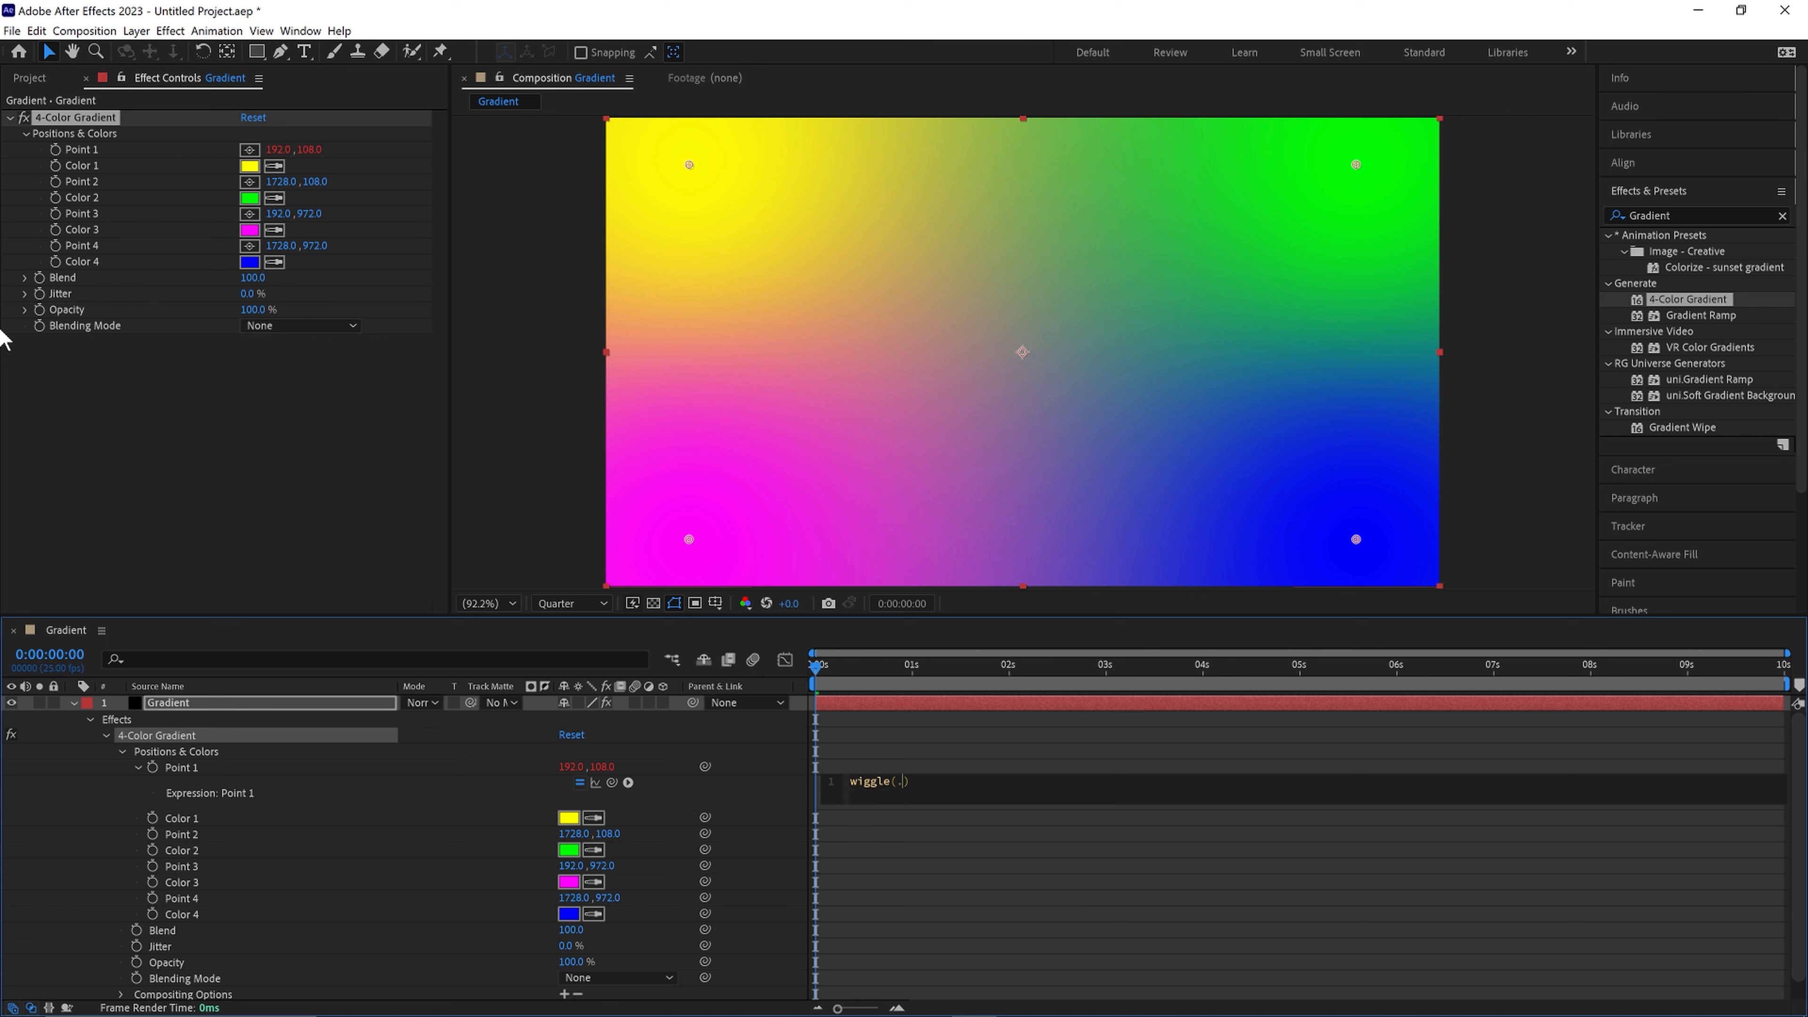
{"action": "type", "text": "5"}
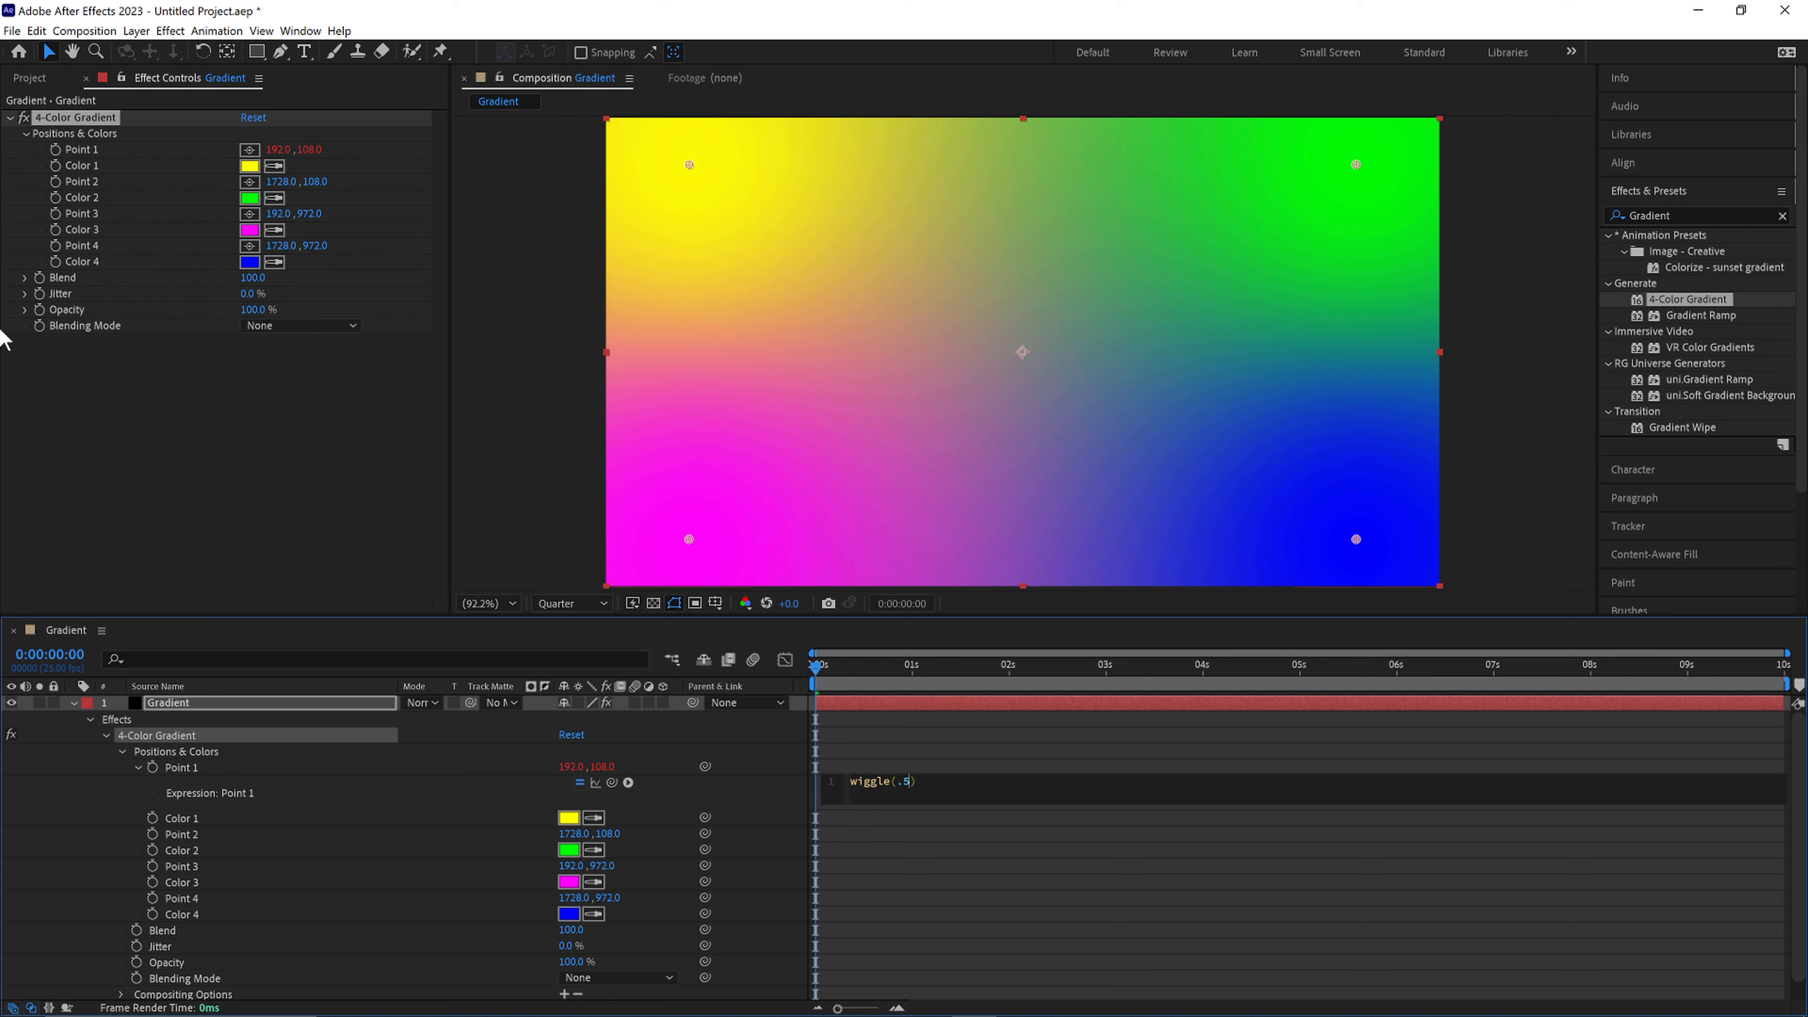
{"action": "type", "text": ",1500"}
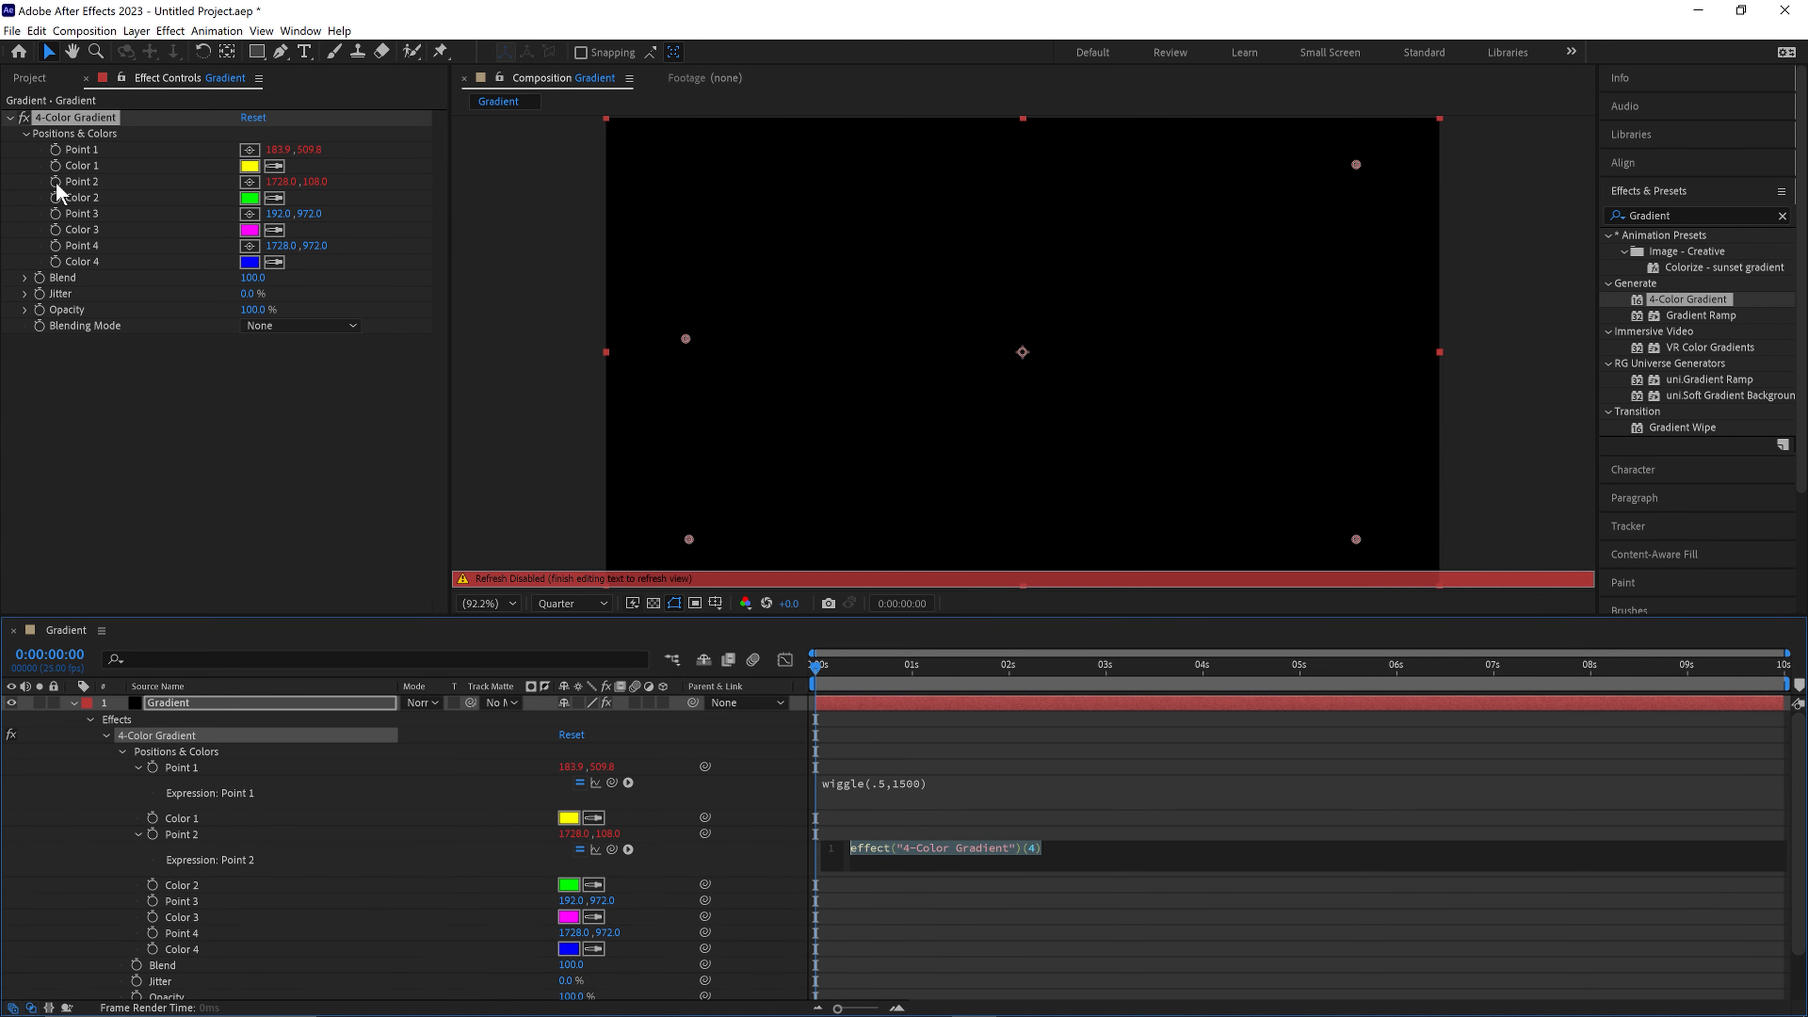
Give Points 2, 3 and 4 the same wiggle(.5,1500) expression so all four points drift.
{"action": "type", "text": "wiggle(.5,1500)"}
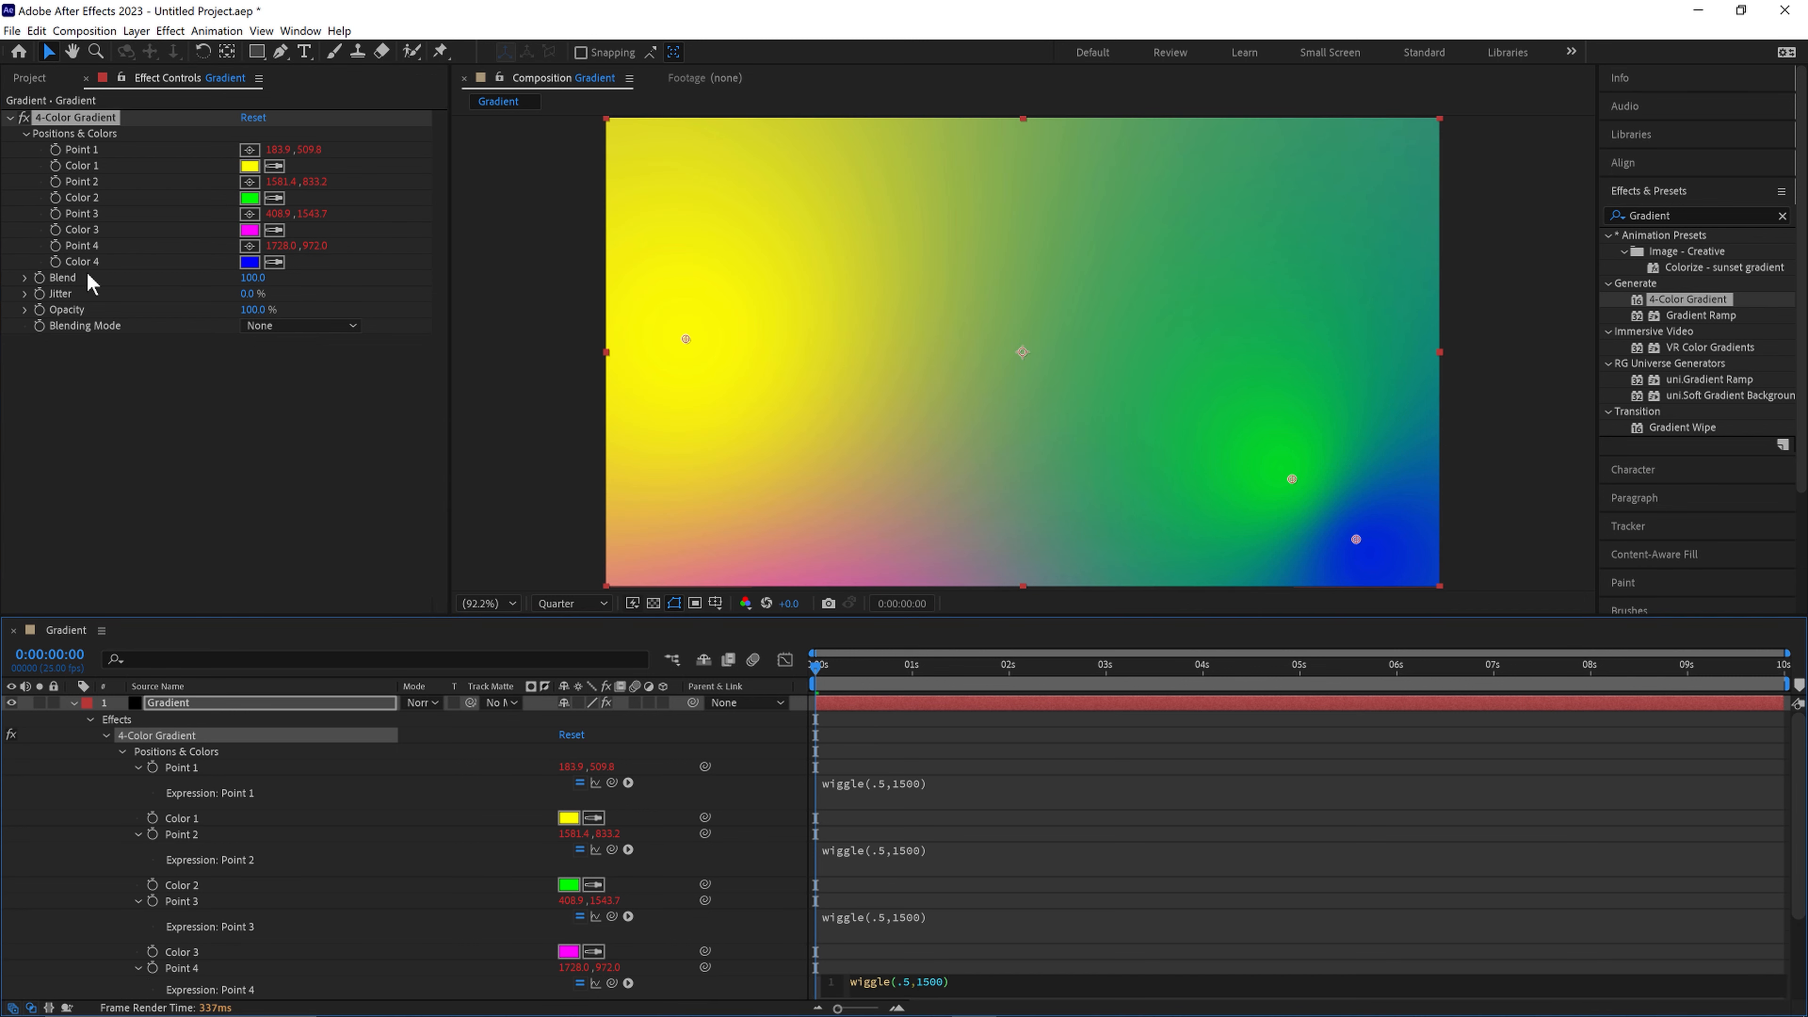
{"action": "left_click", "coordinate": [843, 666]}
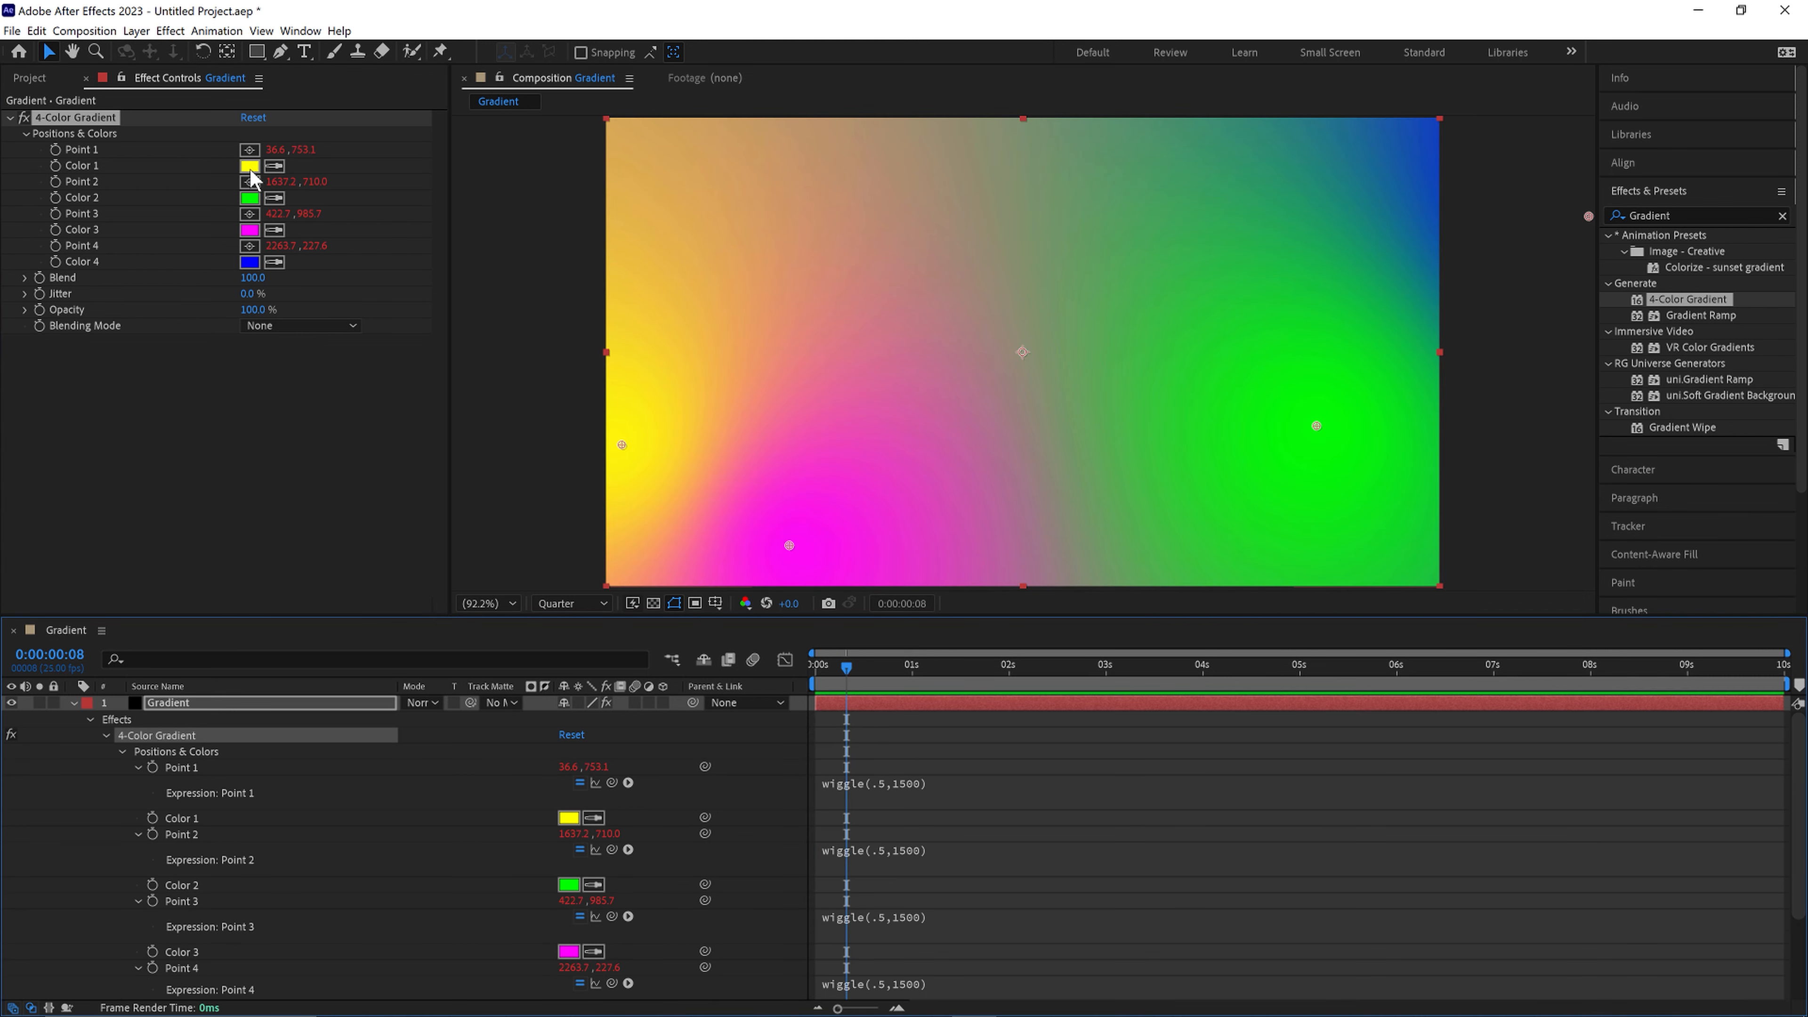
Recolour the gradient swatches to blue shades, blue first and dark navy second.
{"action": "left_click", "coordinate": [248, 165]}
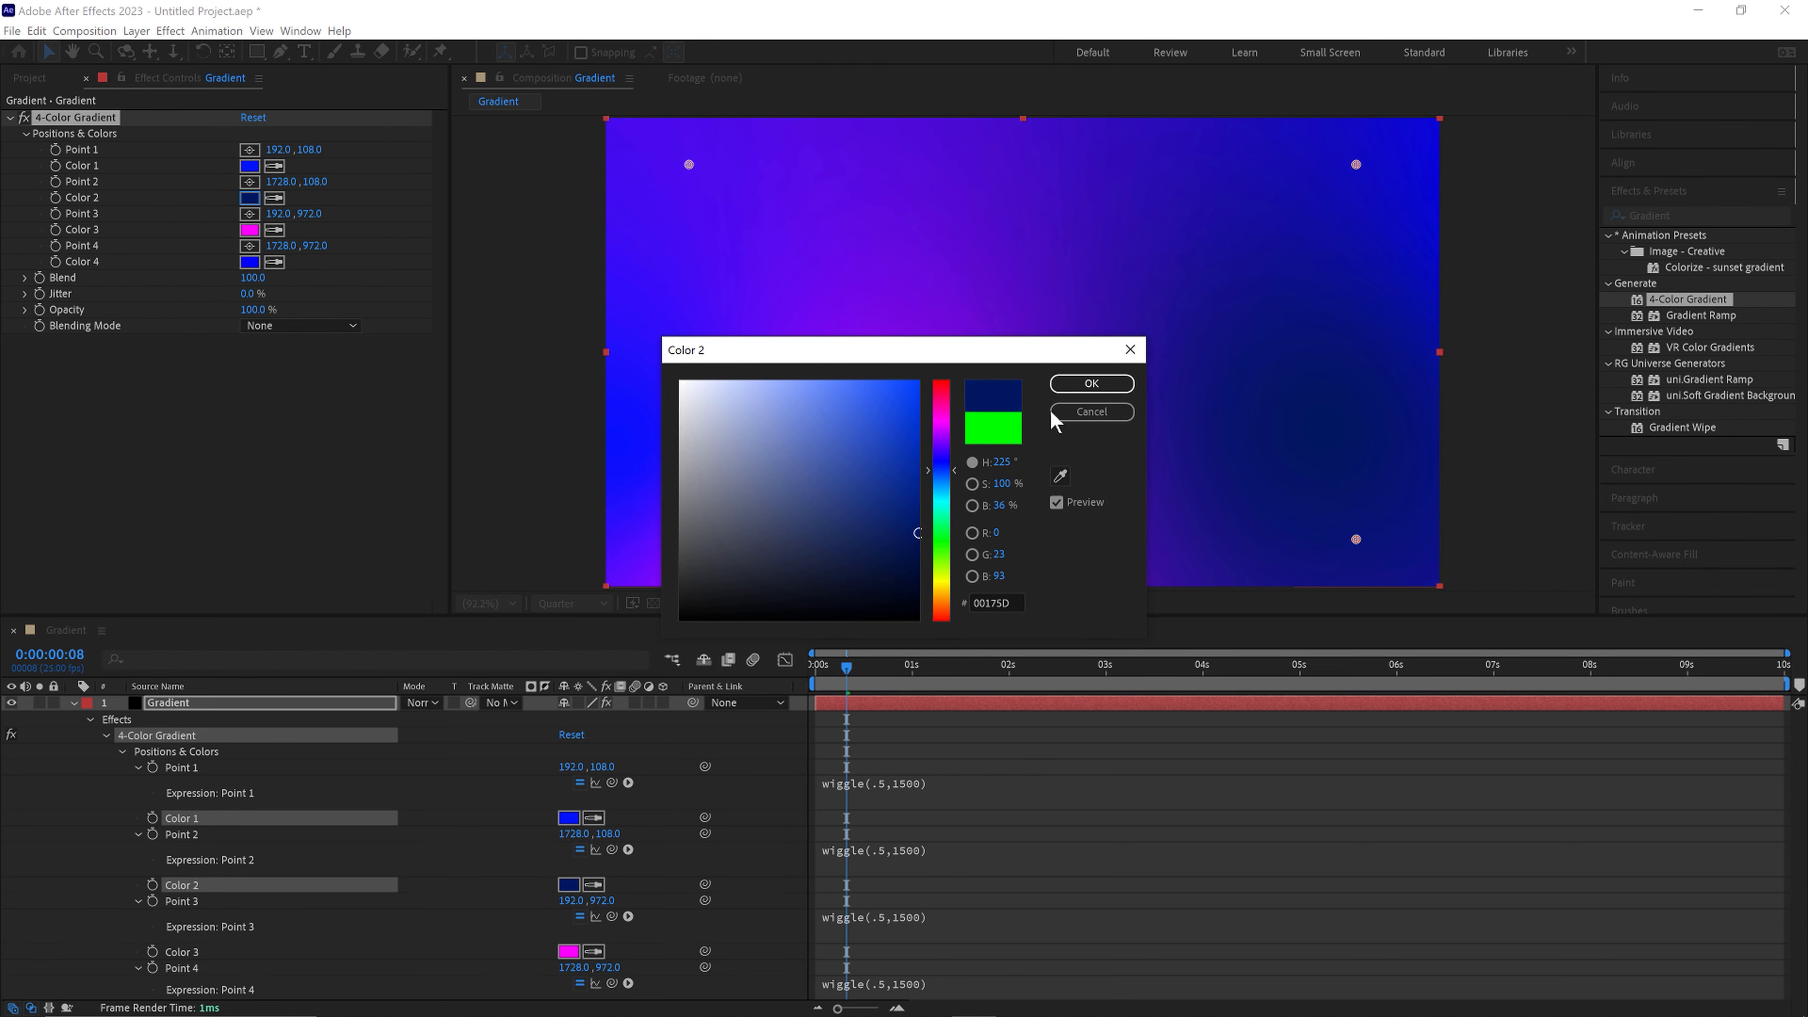
{"action": "left_click", "coordinate": [1089, 384]}
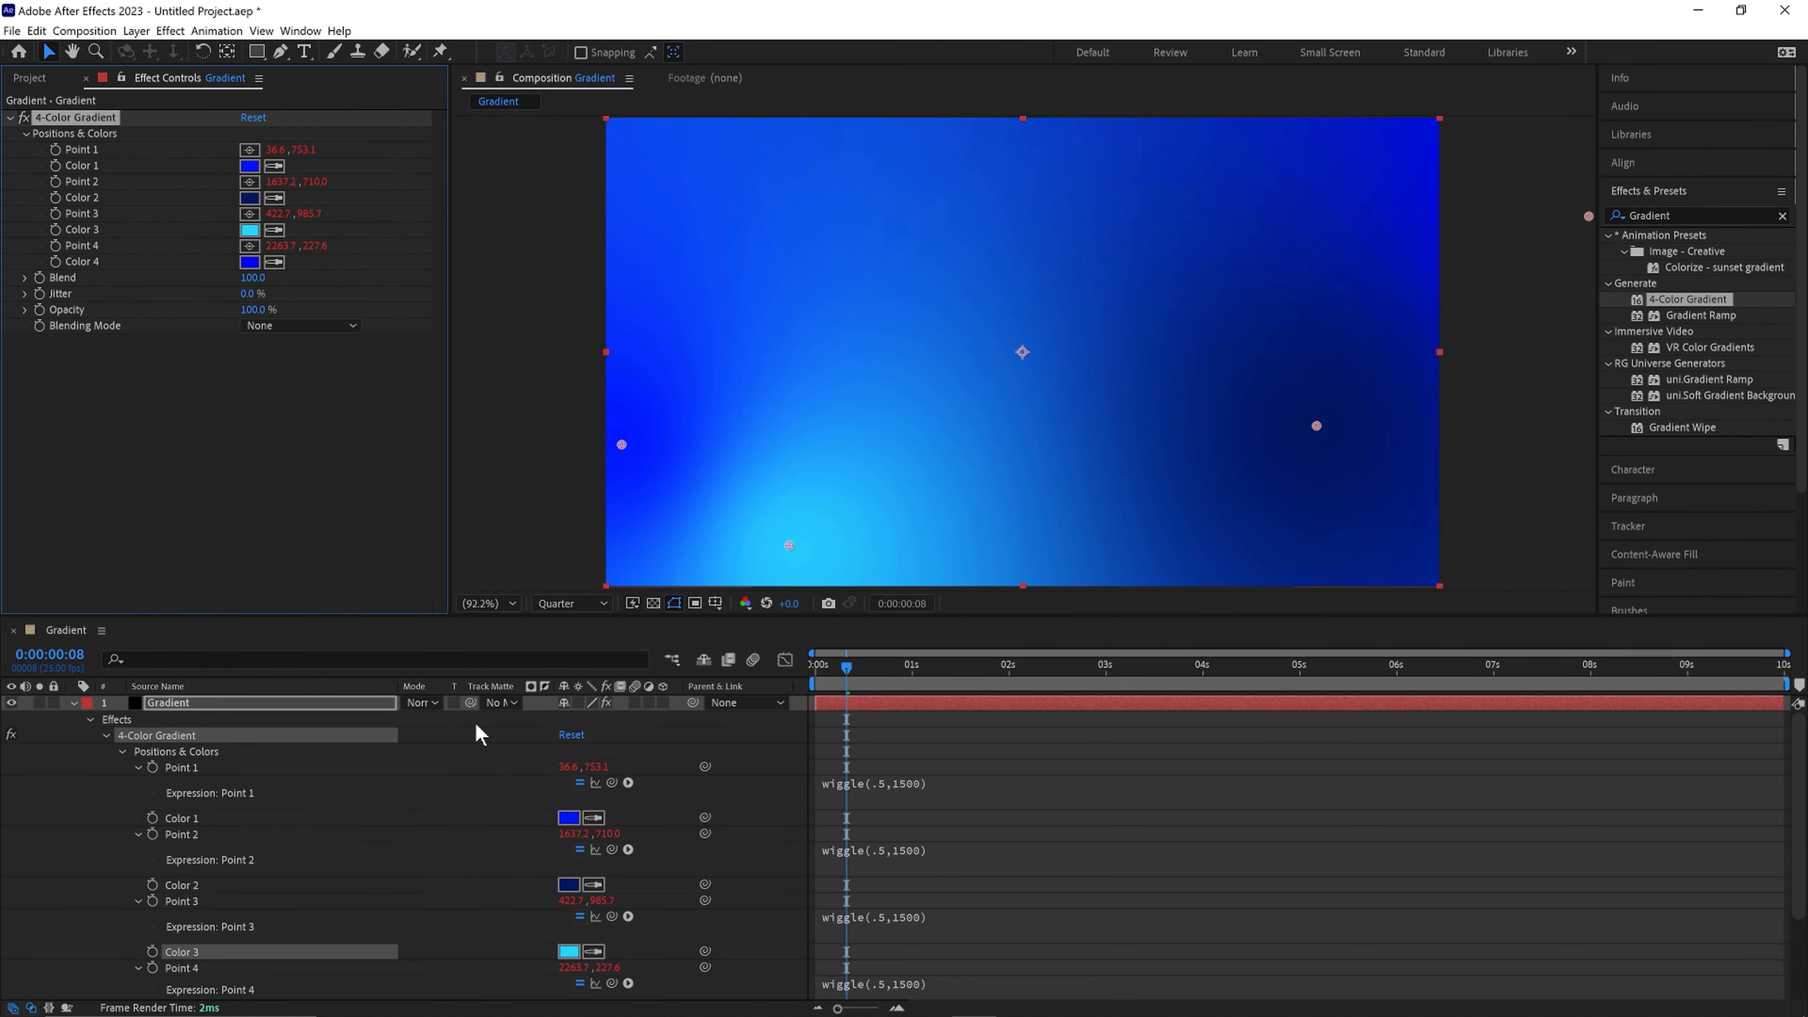